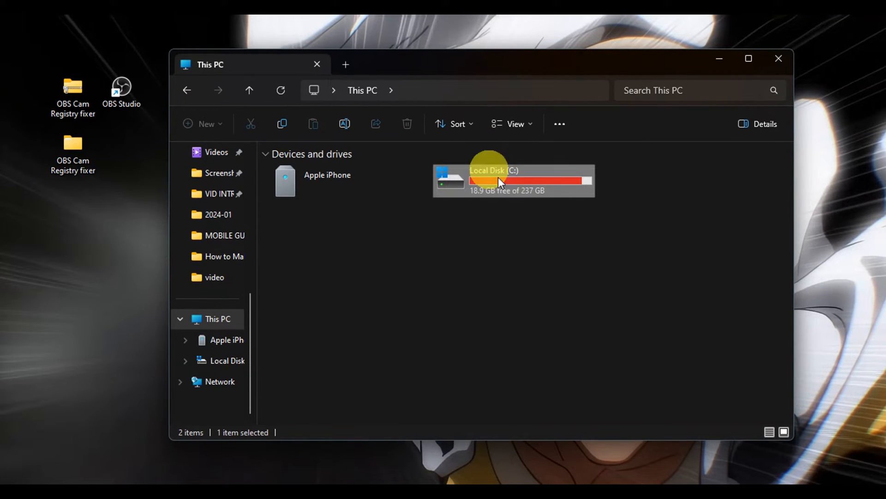
Browse from Local Disk (C:) through Program Files to the obs-studio folder.
double_click(500, 182)
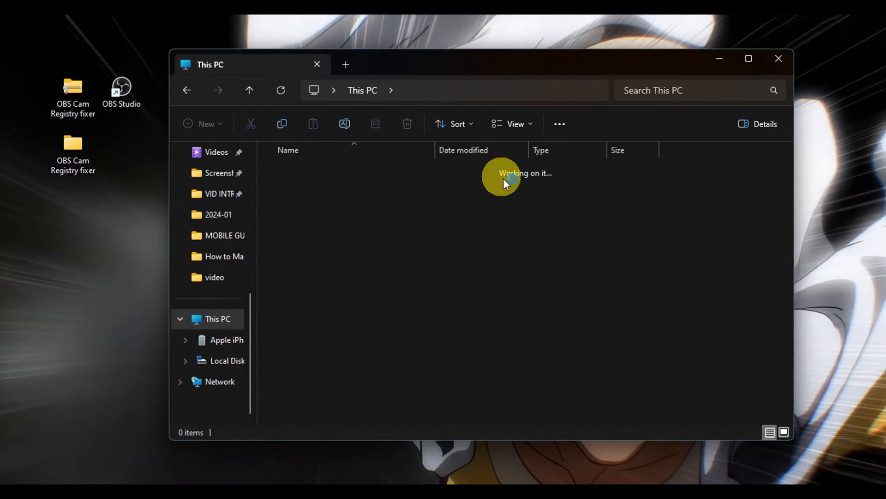
click(229, 361)
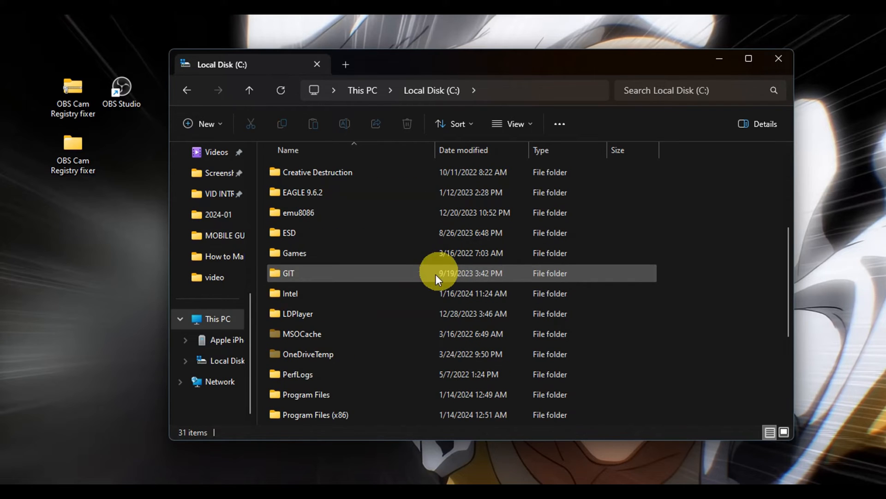
mouse_move(324, 399)
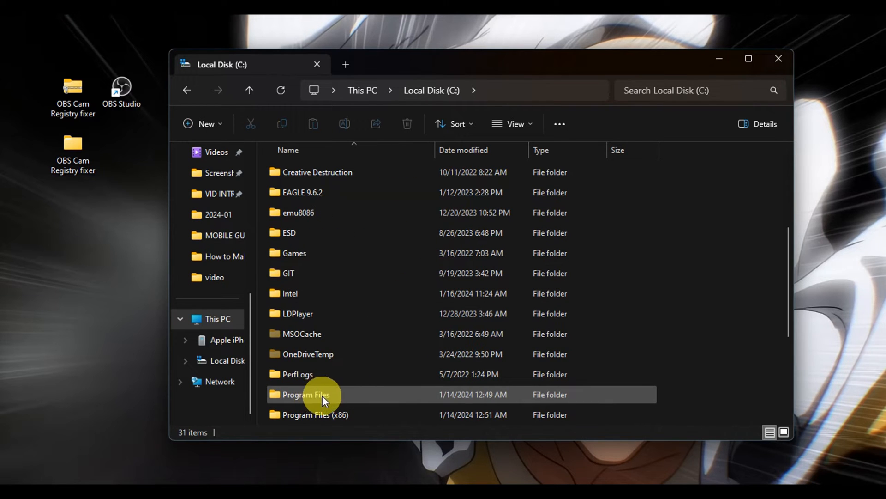
double_click(303, 395)
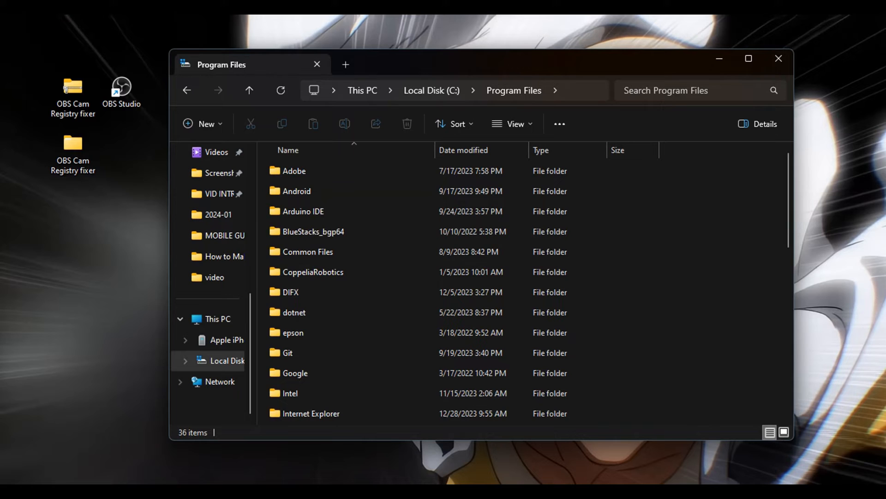
scroll(down, 3)
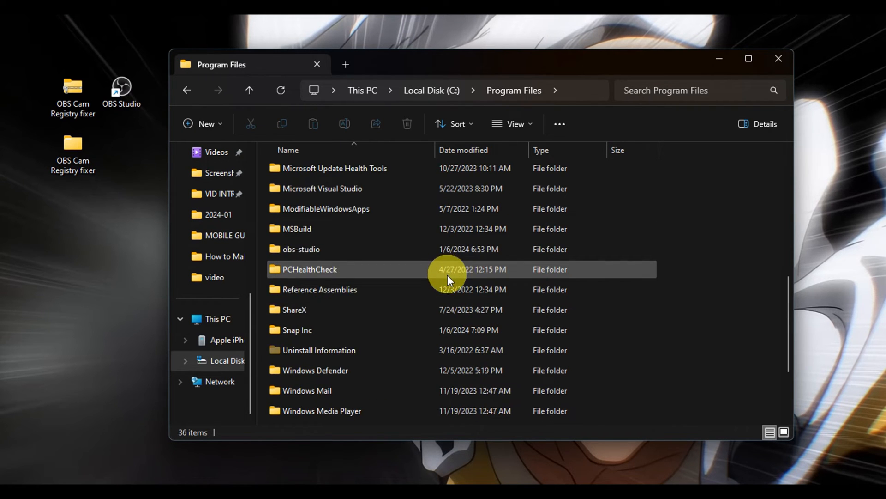
double_click(301, 249)
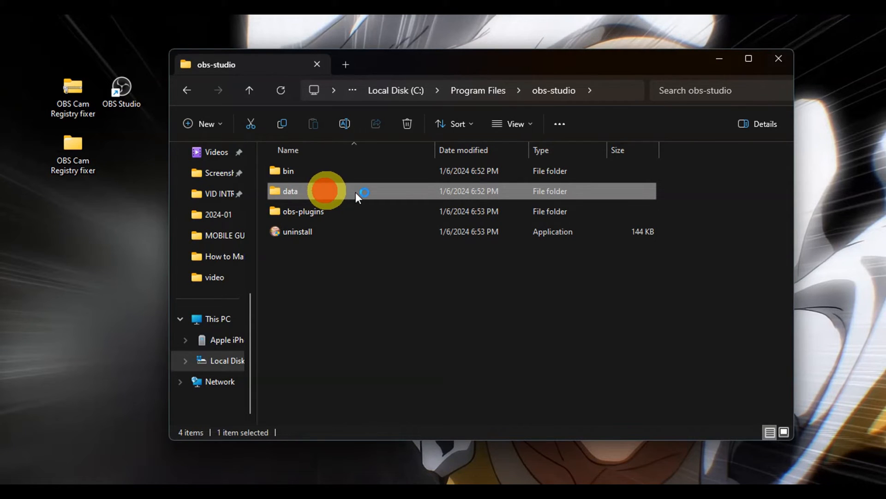
Go into obs-studio's data folder and onward toward obs-plugins > win-dshow.
double_click(290, 191)
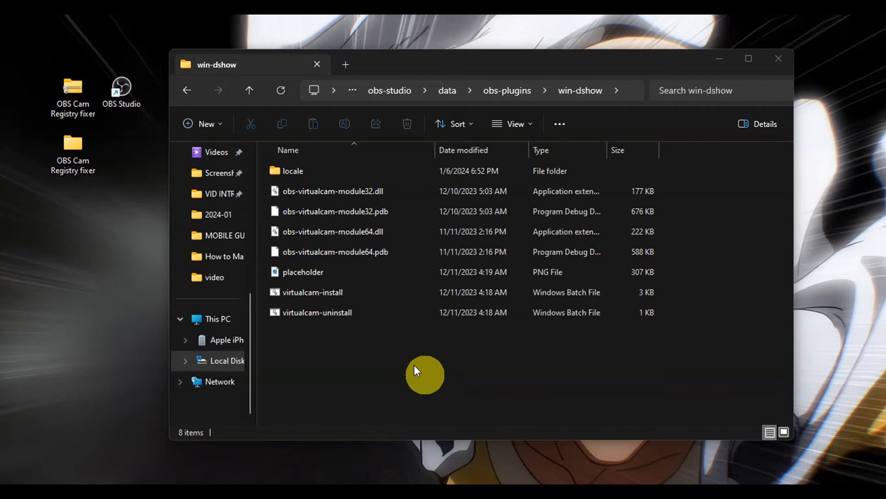
click(318, 312)
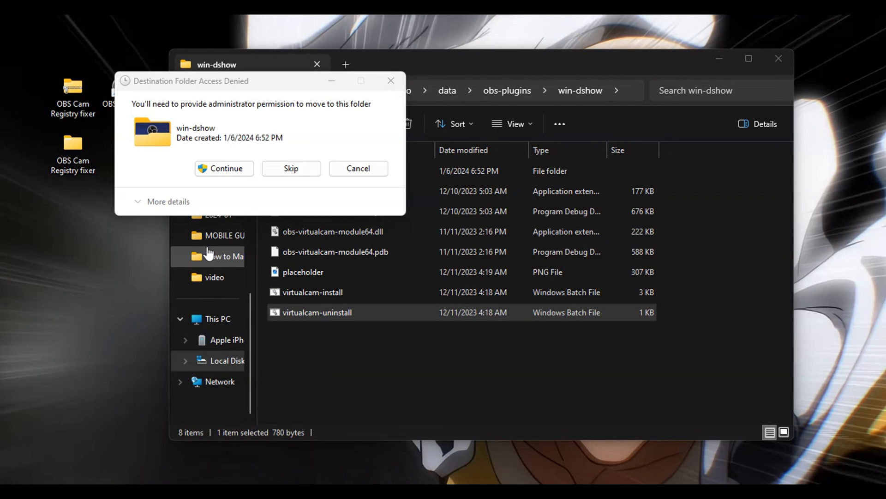
mouse_move(246, 125)
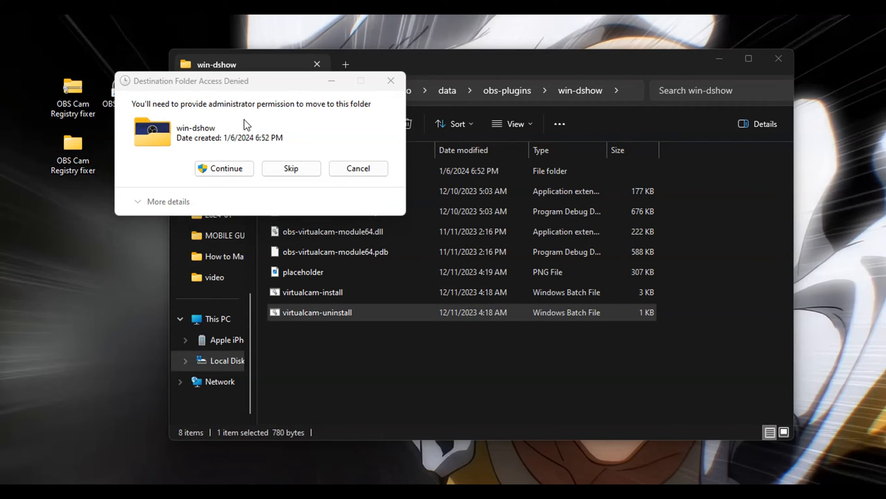
mouse_move(335, 128)
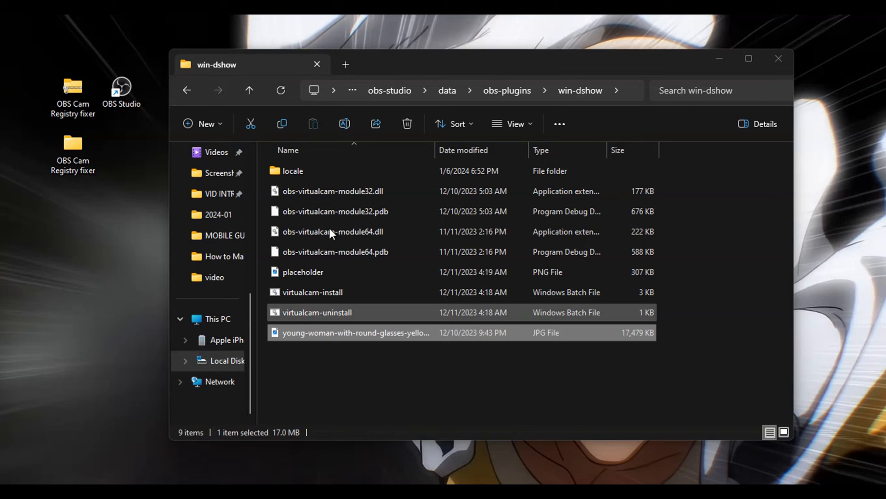
Send the old placeholder PNG in win-dshow to the Recycle Bin.
click(303, 272)
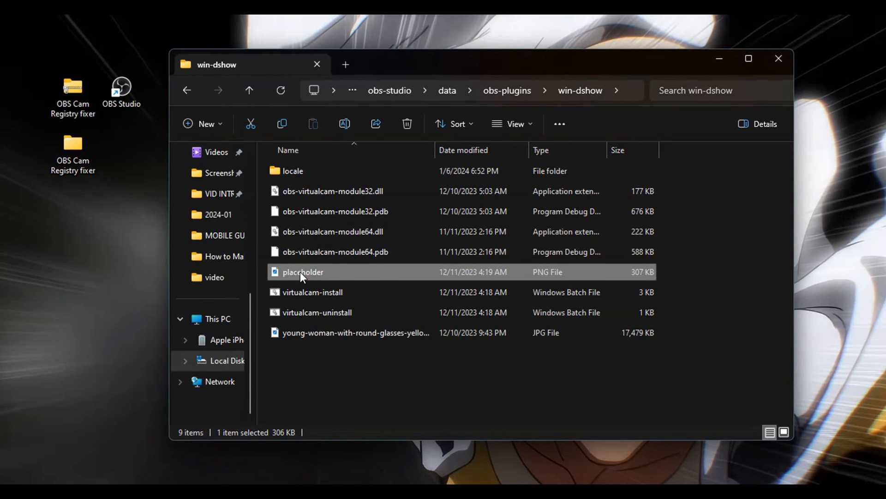
right_click(303, 272)
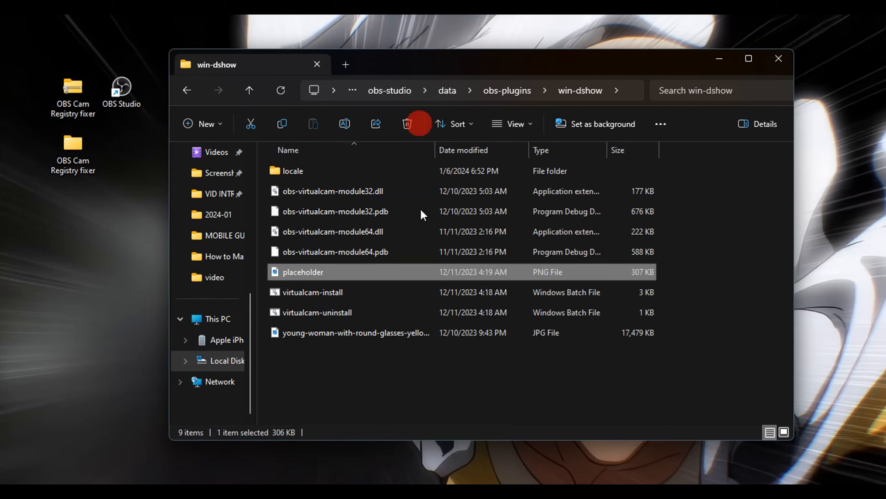
click(405, 123)
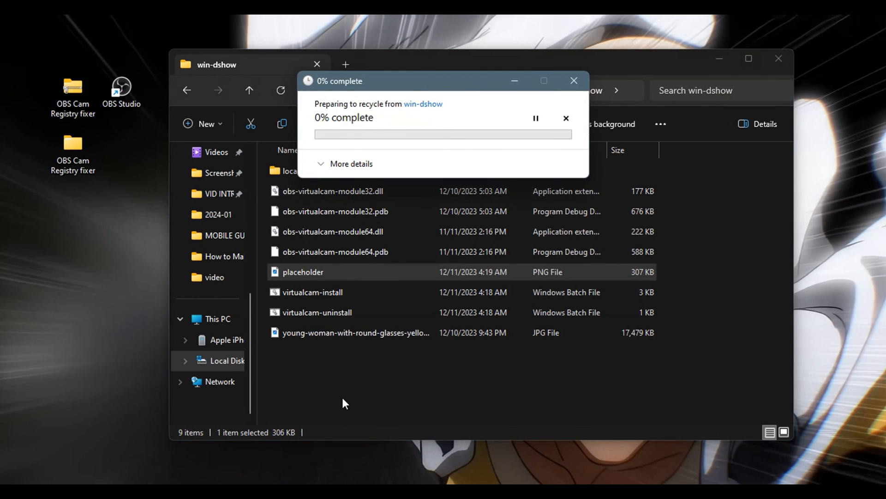